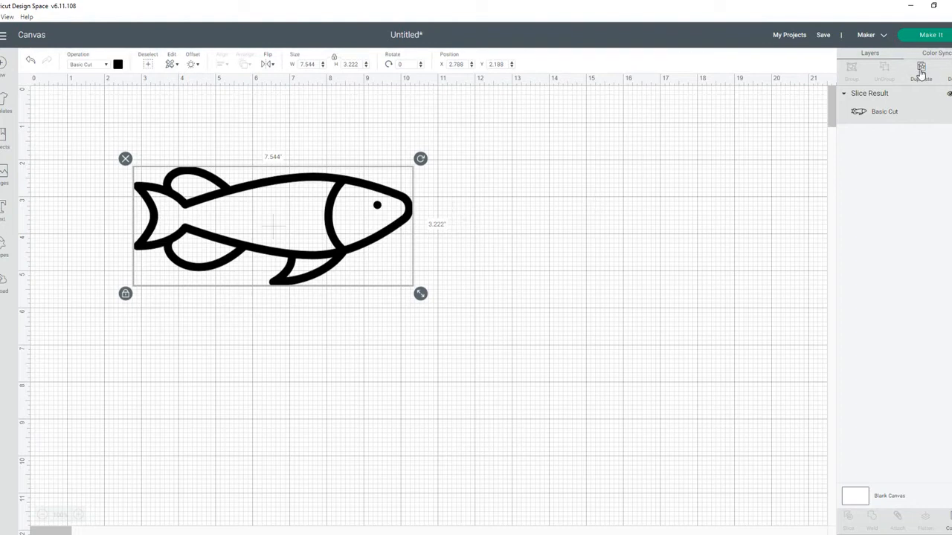
- Duplicate the black fish outline and lay an enlarged square beside it ready to slice
{"action": "left_click", "coordinate": [920, 67]}
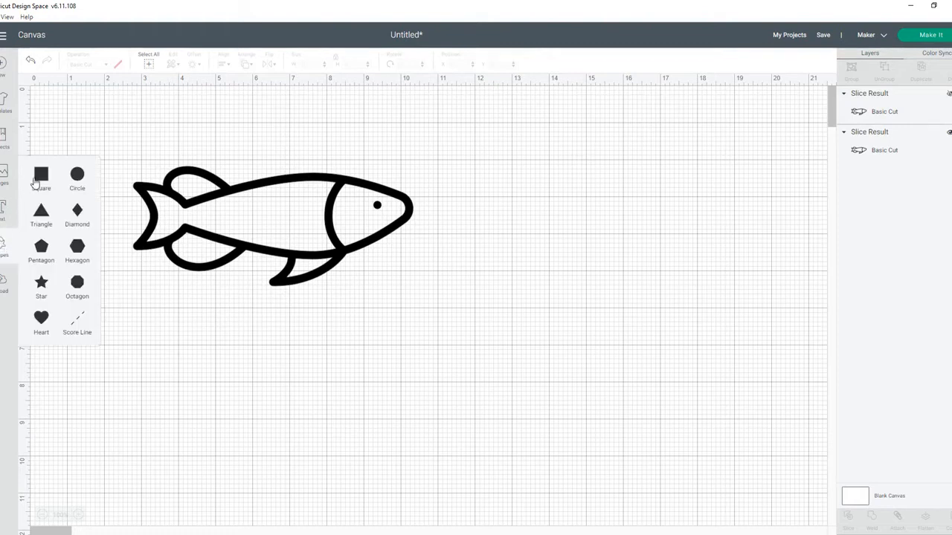
{"action": "left_click", "coordinate": [42, 174]}
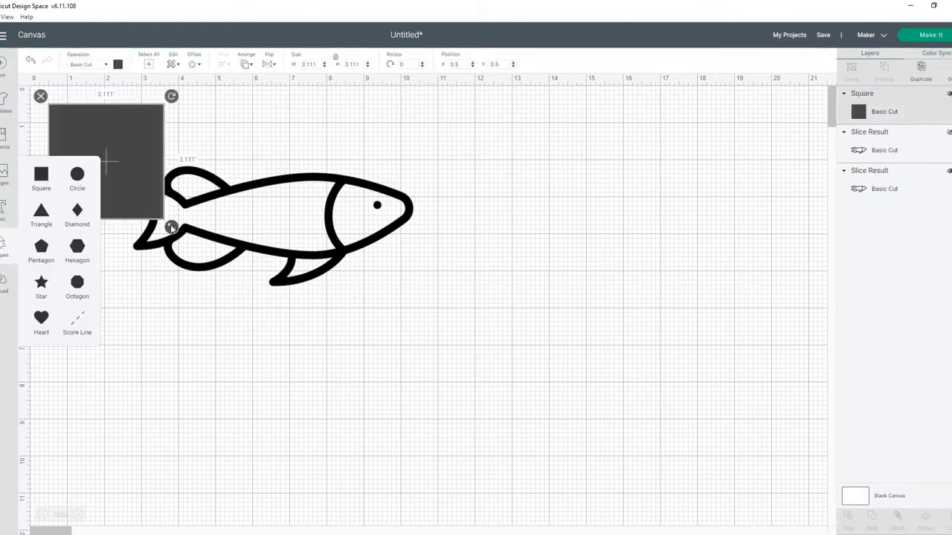
{"action": "left_click_drag", "start_coordinate": [171, 226], "coordinate": [358, 413]}
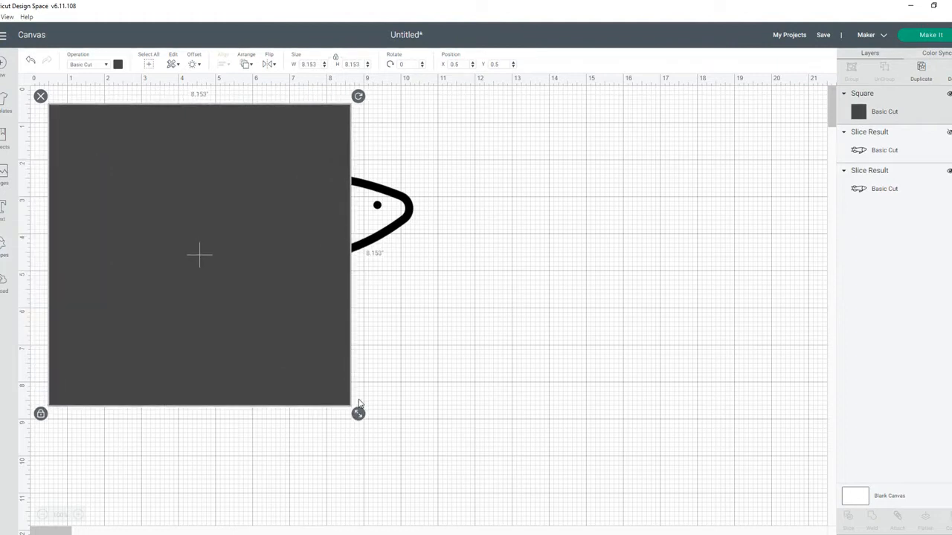
{"action": "left_click_drag", "start_coordinate": [359, 414], "coordinate": [394, 449]}
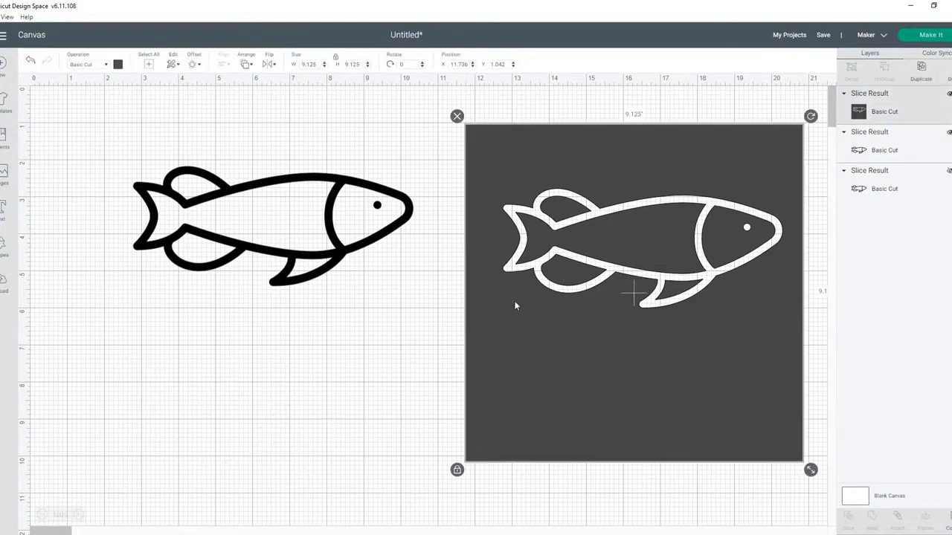
- Colour the fish-sliced square dark navy blue from the Operation swatch
{"action": "left_click", "coordinate": [119, 64]}
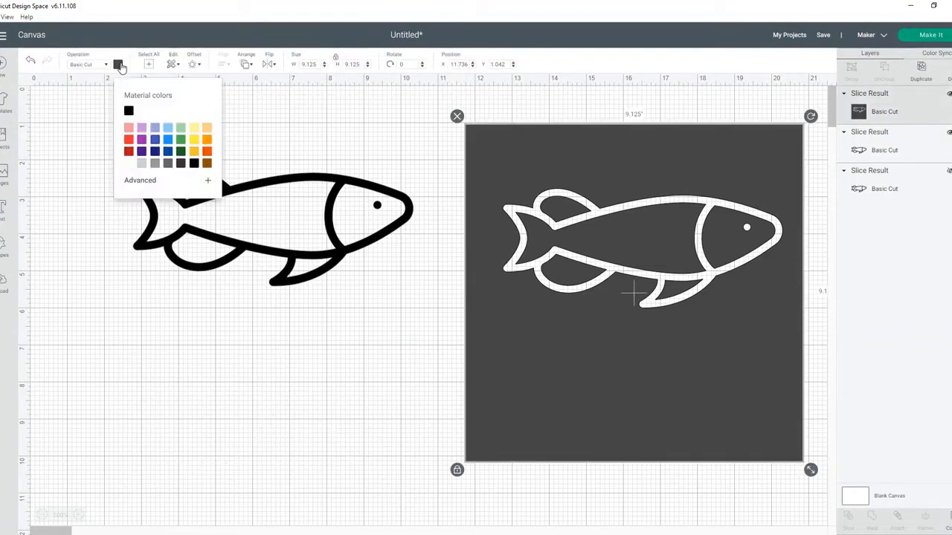
{"action": "left_click", "coordinate": [154, 152]}
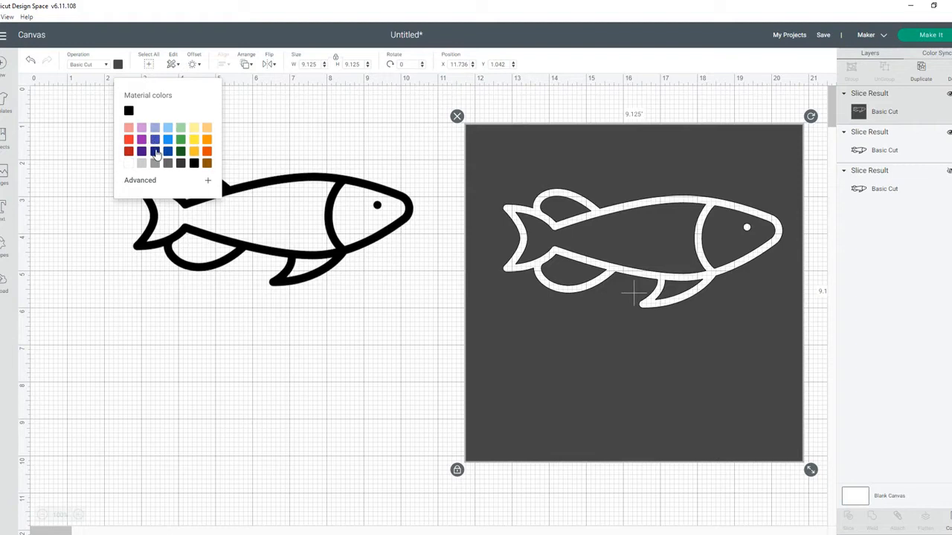
{"action": "left_click", "coordinate": [141, 139]}
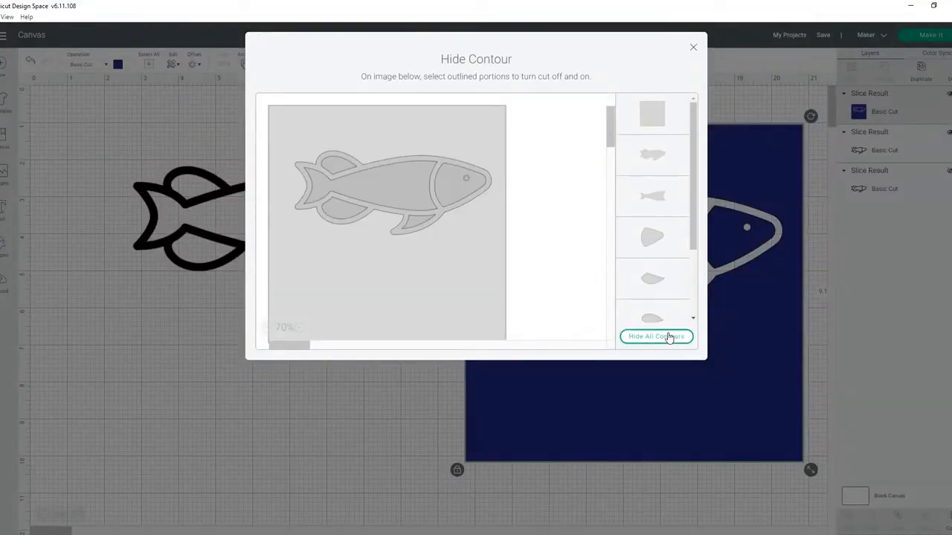
- Hide all contours of the dark blue piece except the body and tail shape
{"action": "left_click", "coordinate": [654, 336]}
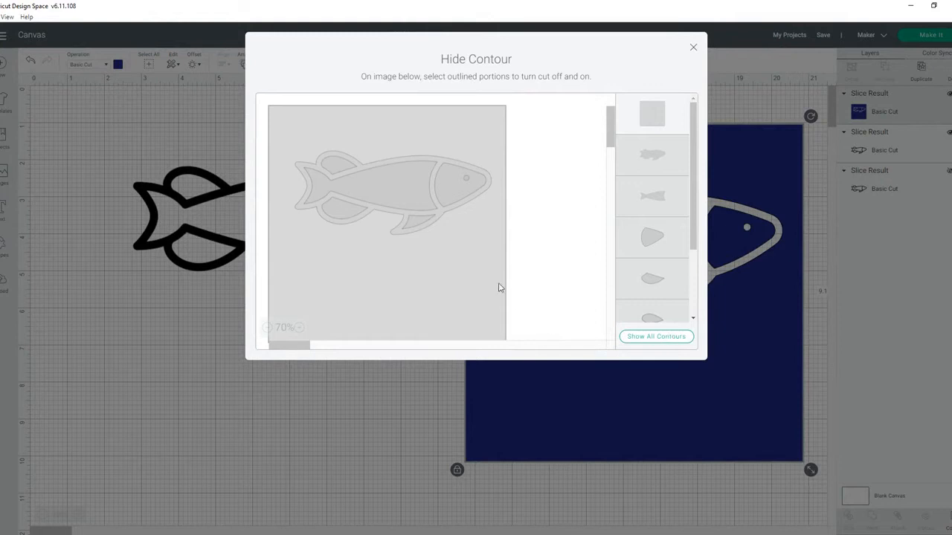
{"action": "mouse_move", "coordinate": [636, 103]}
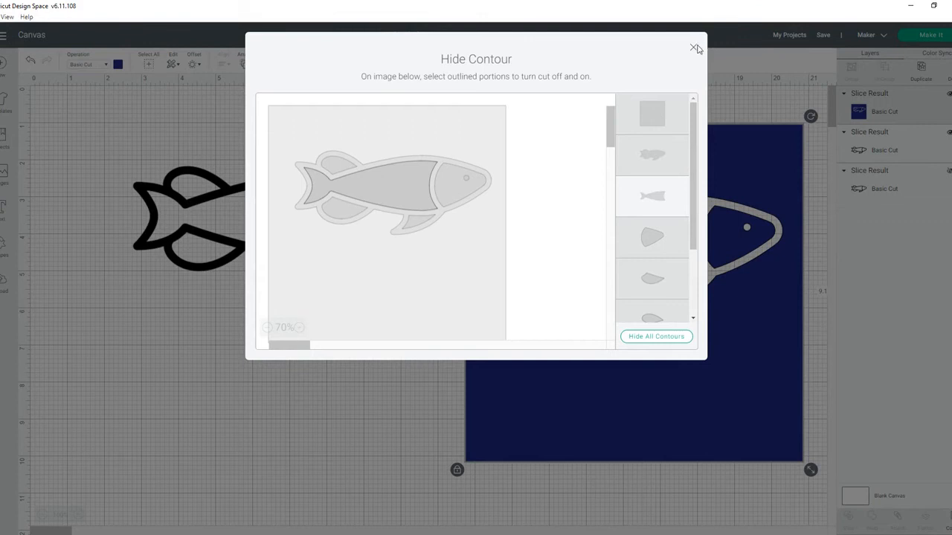
{"action": "left_click", "coordinate": [695, 48]}
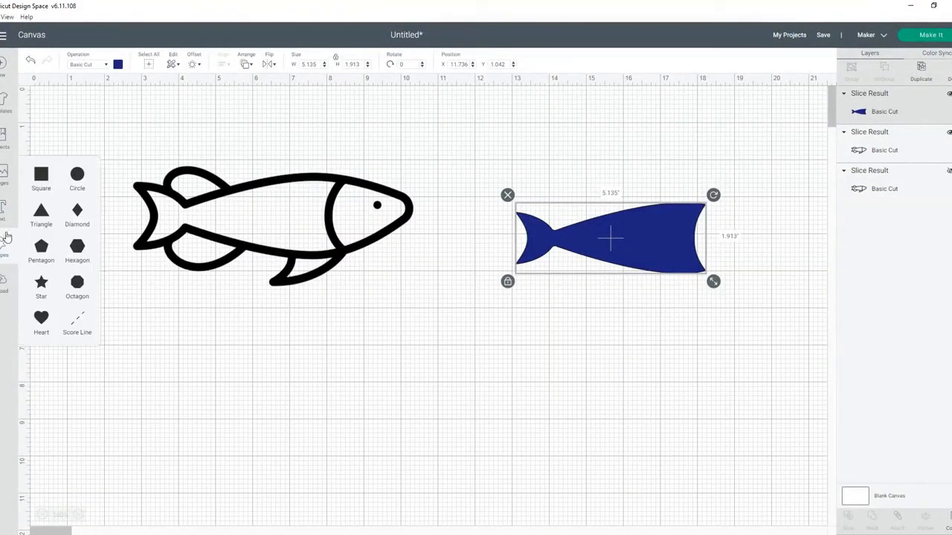
- Slice a fish copy out of a new square and choose light blue for the result
{"action": "left_click", "coordinate": [41, 174]}
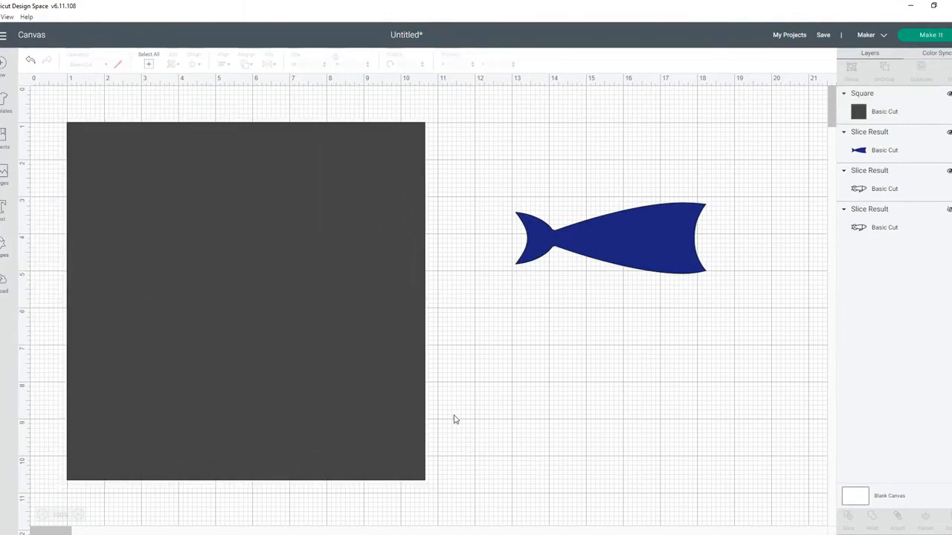
{"action": "left_click", "coordinate": [246, 298]}
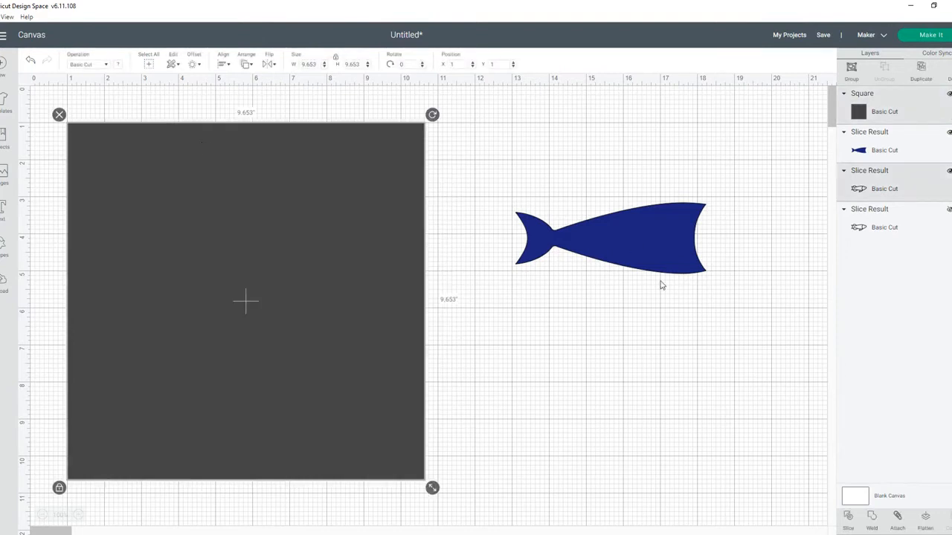
{"action": "mouse_move", "coordinate": [817, 428]}
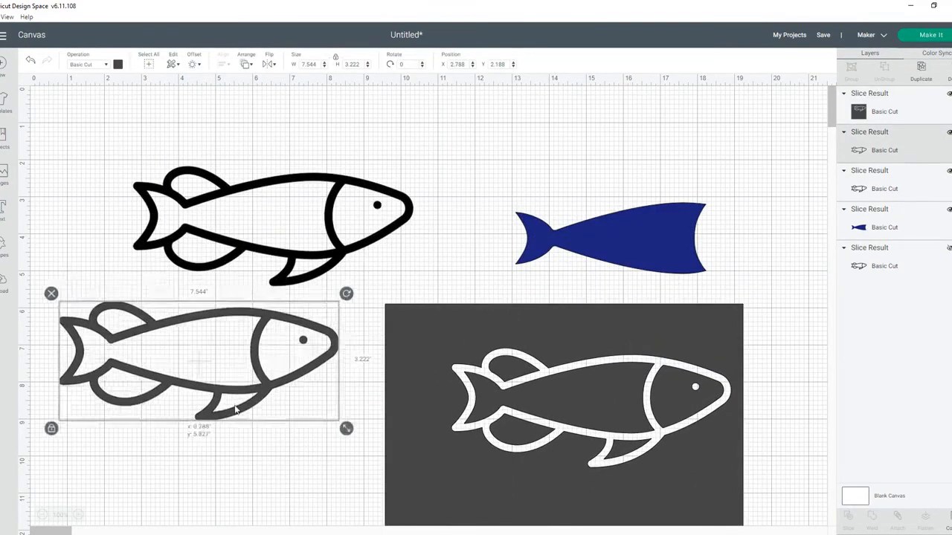
{"action": "left_click", "coordinate": [232, 316]}
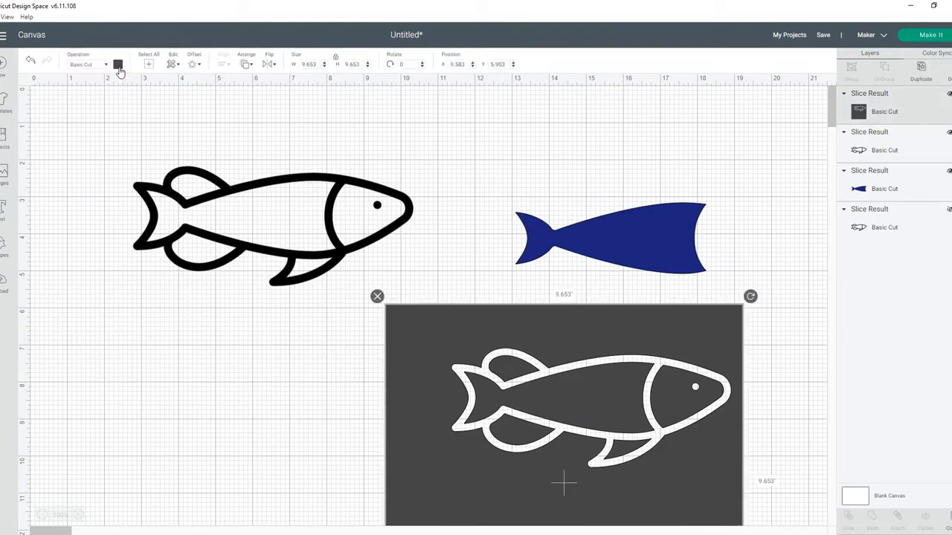
{"action": "left_click", "coordinate": [117, 64]}
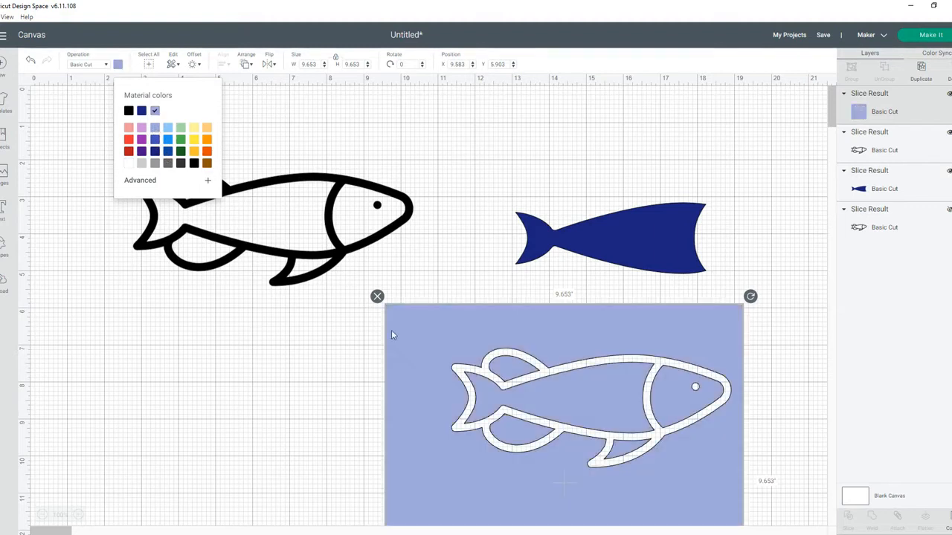
{"action": "mouse_move", "coordinate": [761, 356]}
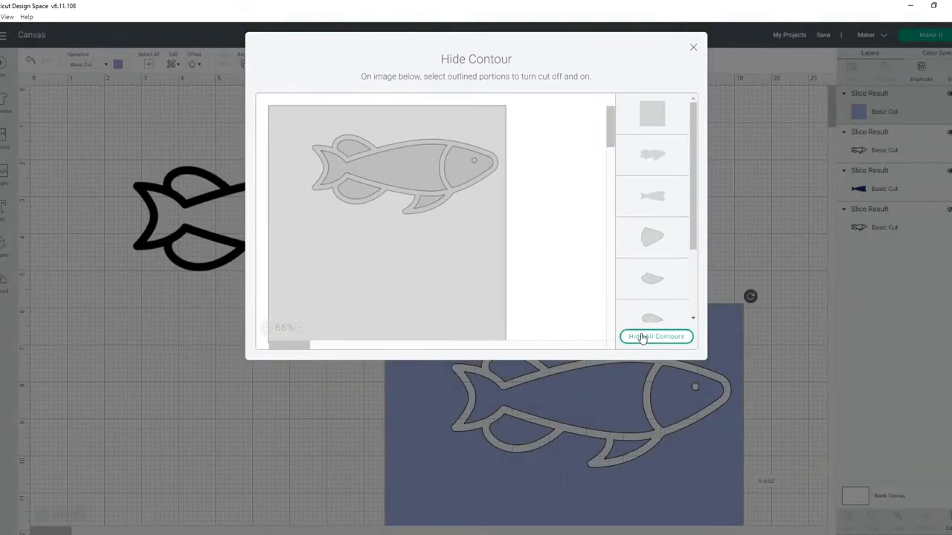
- Hide the light blue piece's contours so only the fish head remains, dropping the outer square
{"action": "left_click", "coordinate": [655, 336]}
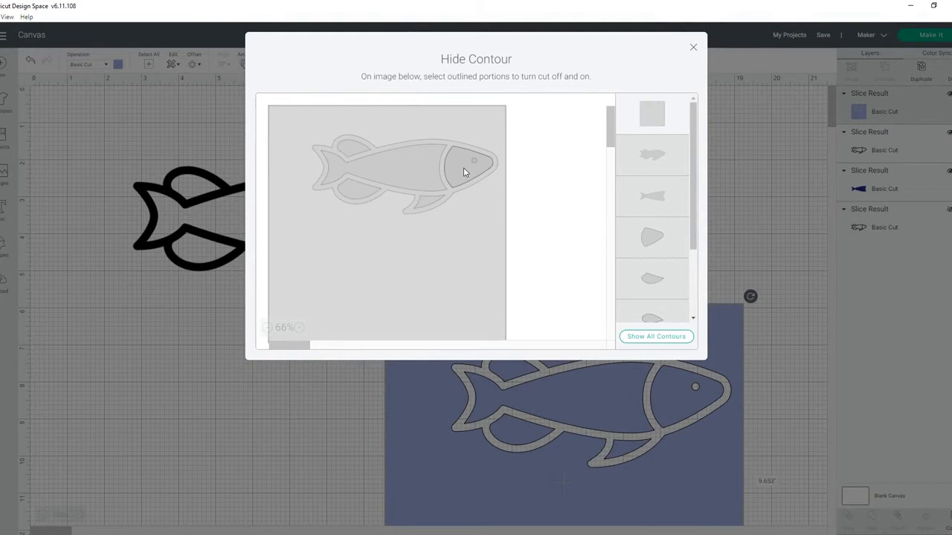
{"action": "left_click", "coordinate": [464, 160]}
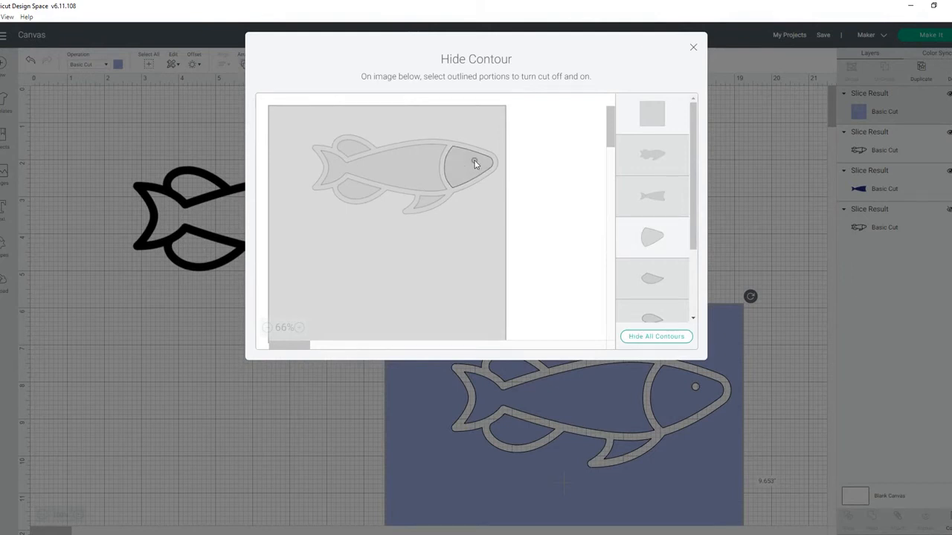
{"action": "left_click", "coordinate": [464, 163]}
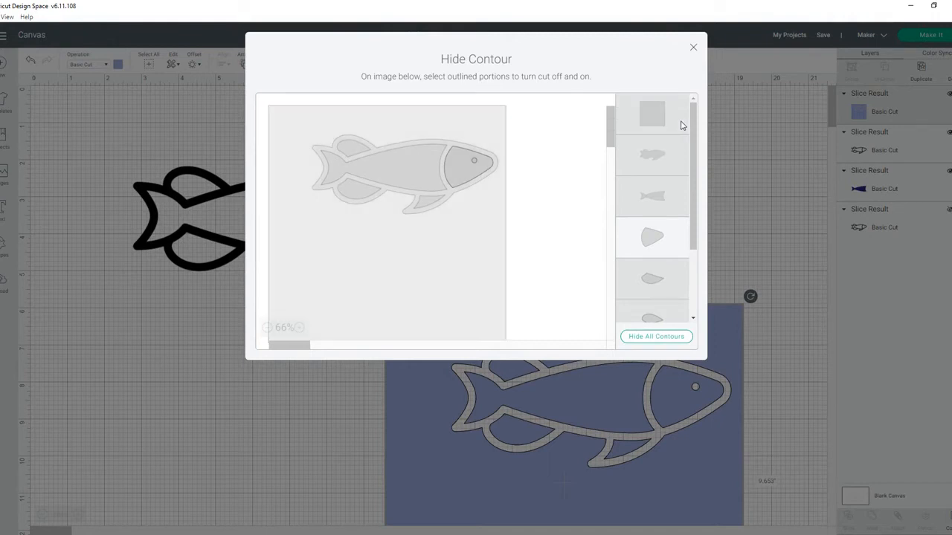
{"action": "left_click", "coordinate": [651, 113]}
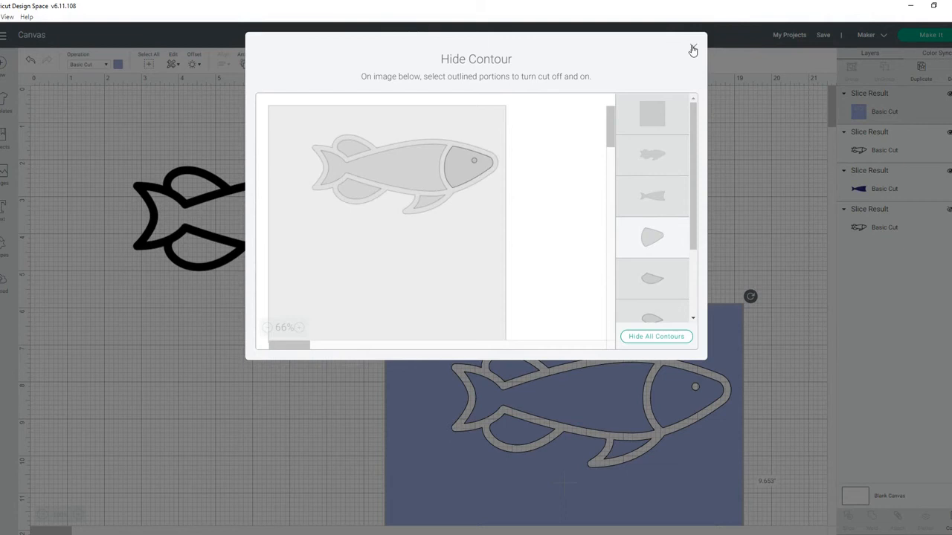
{"action": "left_click", "coordinate": [691, 49]}
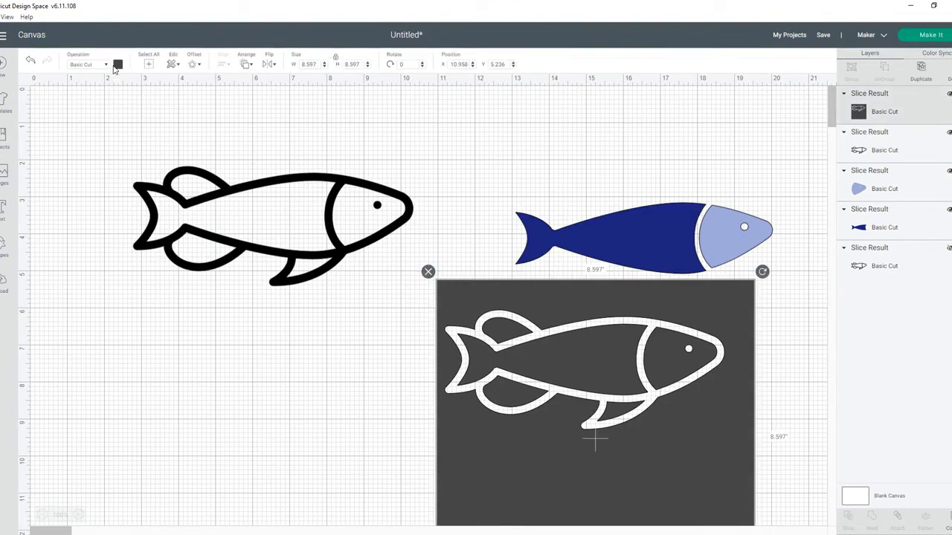
- Colour the third fish-sliced piece pink from the Operation swatch
{"action": "left_click", "coordinate": [117, 64]}
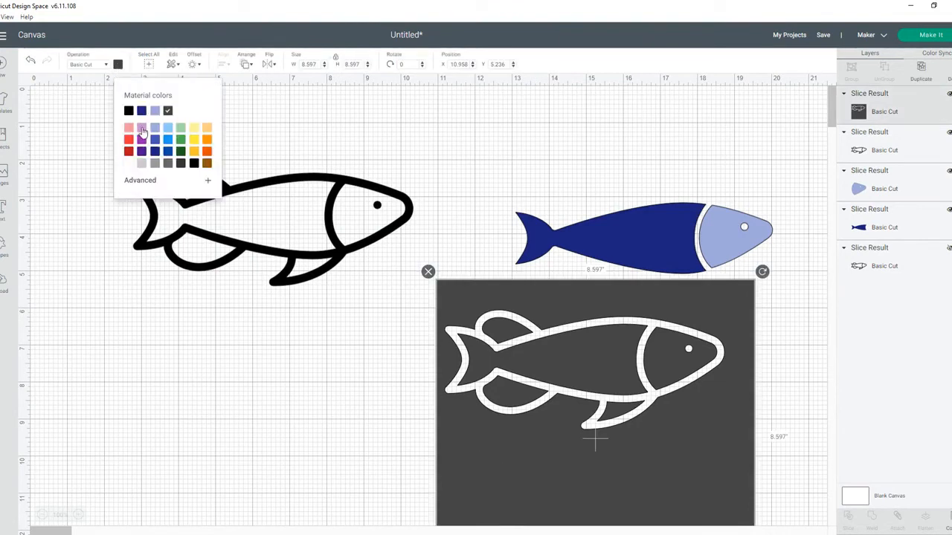
{"action": "left_click", "coordinate": [168, 128]}
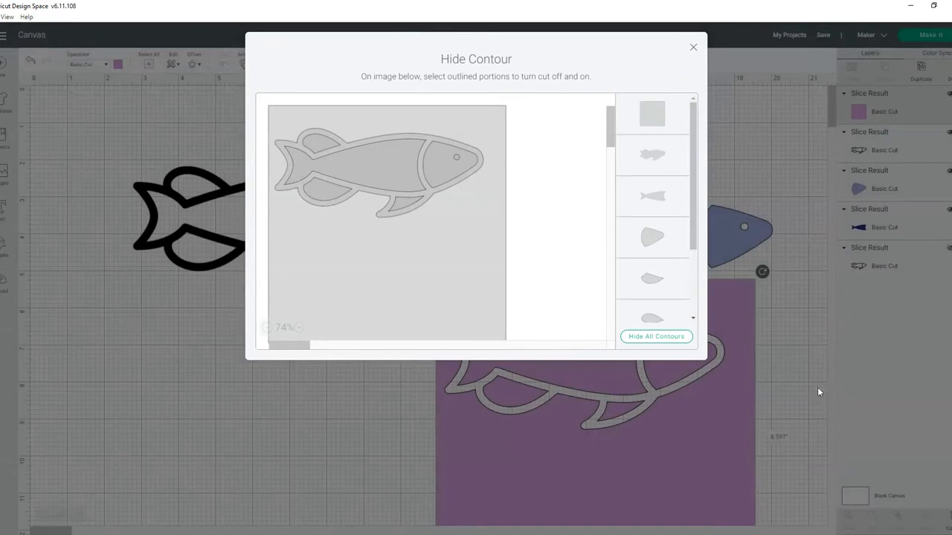
- Hide the pink layer's contours so only the three fin pieces stay visible
{"action": "left_click", "coordinate": [656, 337]}
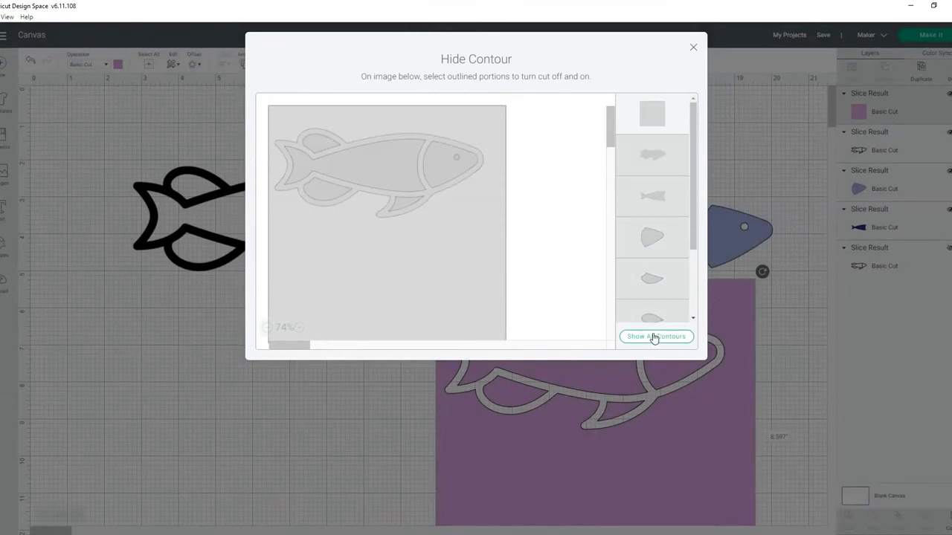
{"action": "left_click", "coordinate": [321, 146]}
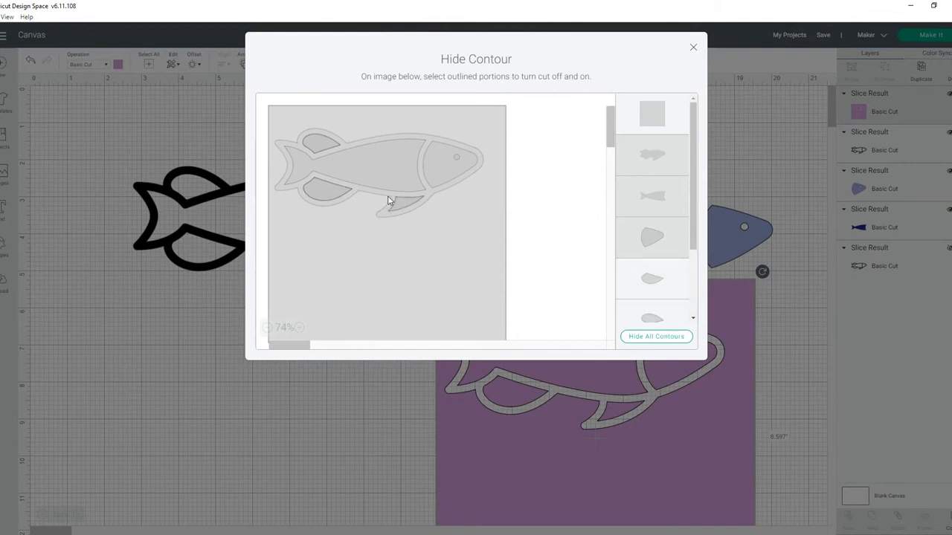
{"action": "left_click", "coordinate": [402, 200]}
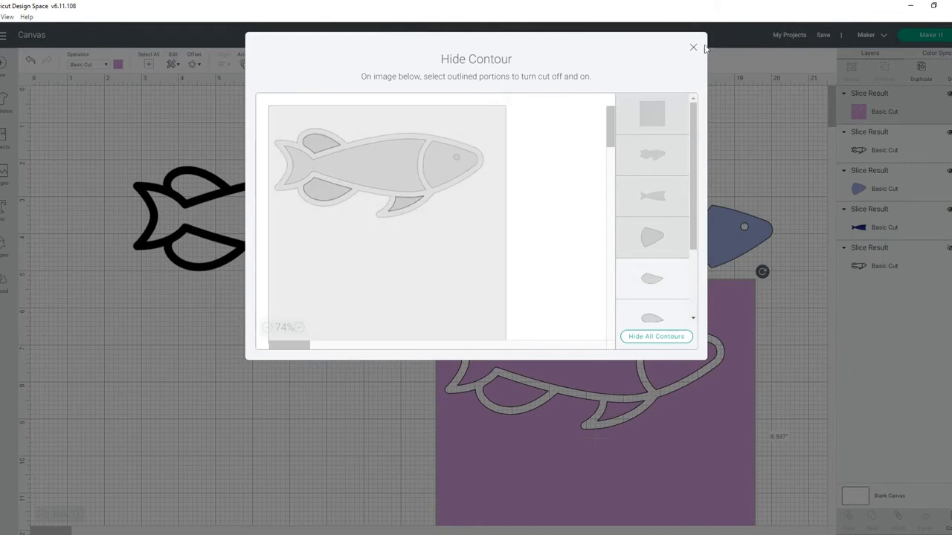
{"action": "left_click", "coordinate": [693, 48]}
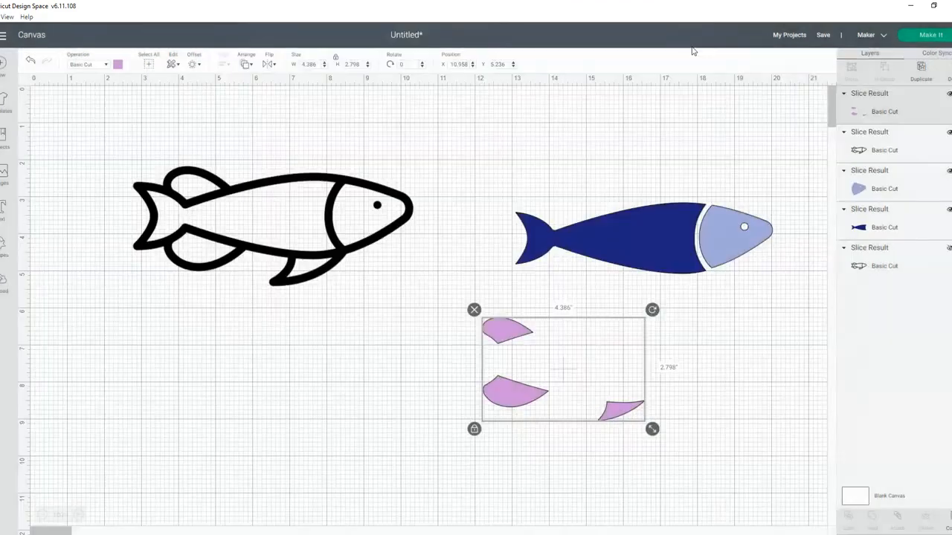
- Drag the pink fins, dark blue body and light blue head into the black outline
{"action": "left_click_drag", "start_coordinate": [562, 368], "coordinate": [443, 304]}
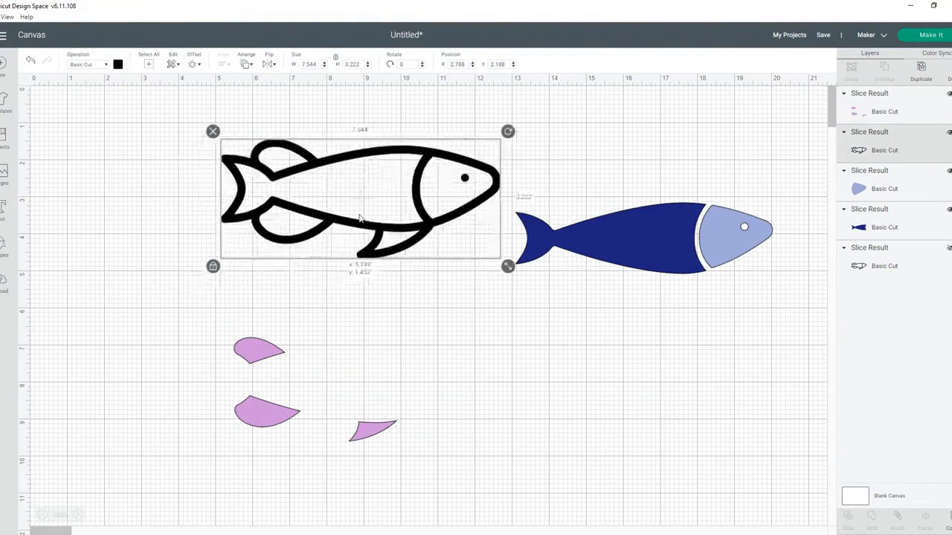
{"action": "left_click_drag", "start_coordinate": [360, 196], "coordinate": [304, 184]}
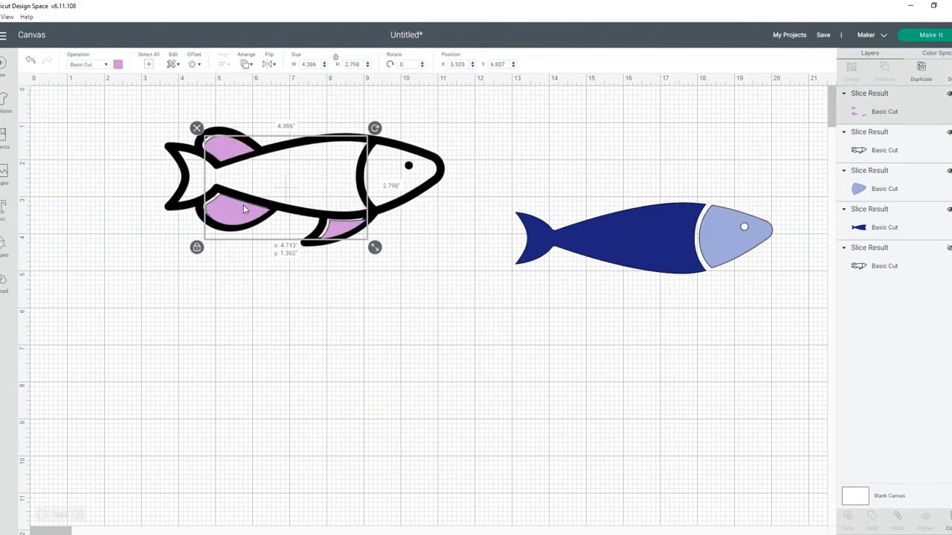
{"action": "left_click_drag", "start_coordinate": [245, 208], "coordinate": [241, 202]}
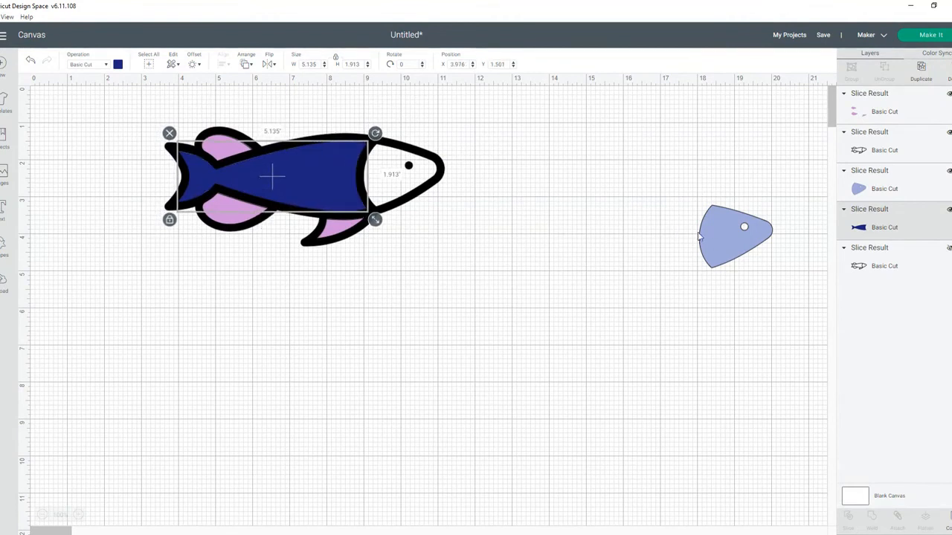
{"action": "left_click_drag", "start_coordinate": [736, 231], "coordinate": [401, 171]}
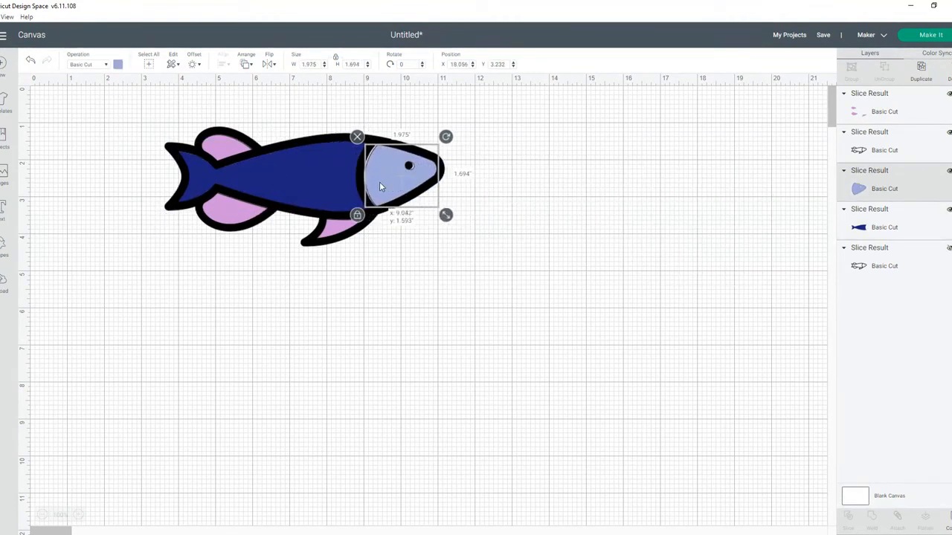
- Deselect the assembled fish and send it to Make It
{"action": "left_click", "coordinate": [437, 285]}
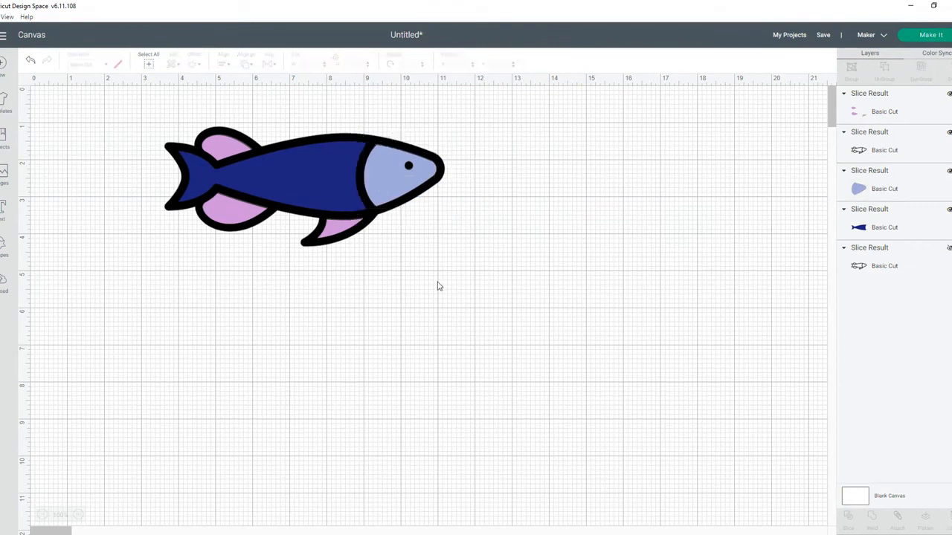
{"action": "mouse_move", "coordinate": [900, 137]}
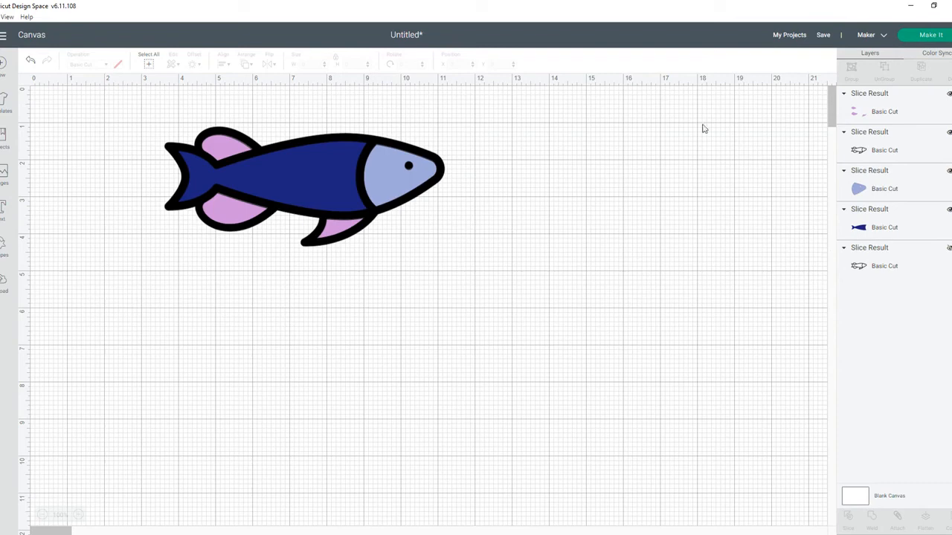
{"action": "left_click", "coordinate": [931, 35]}
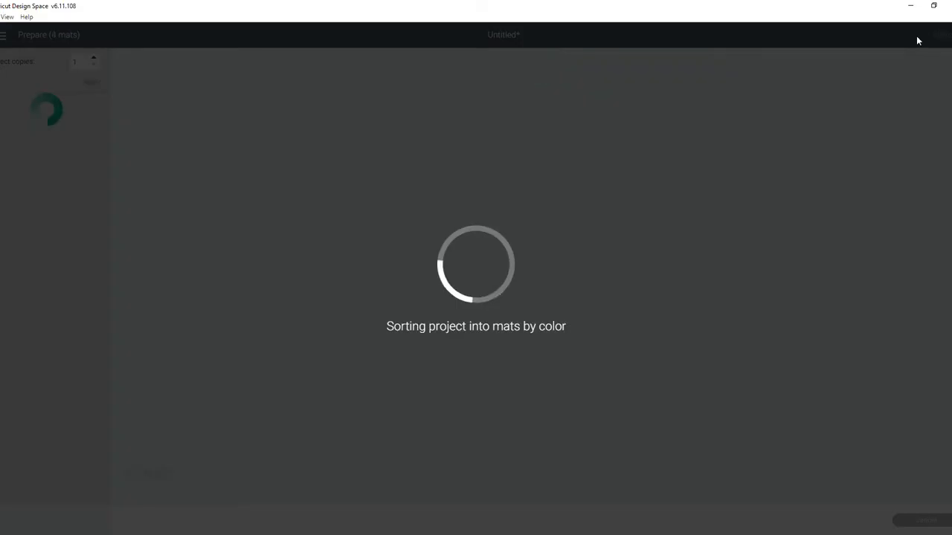